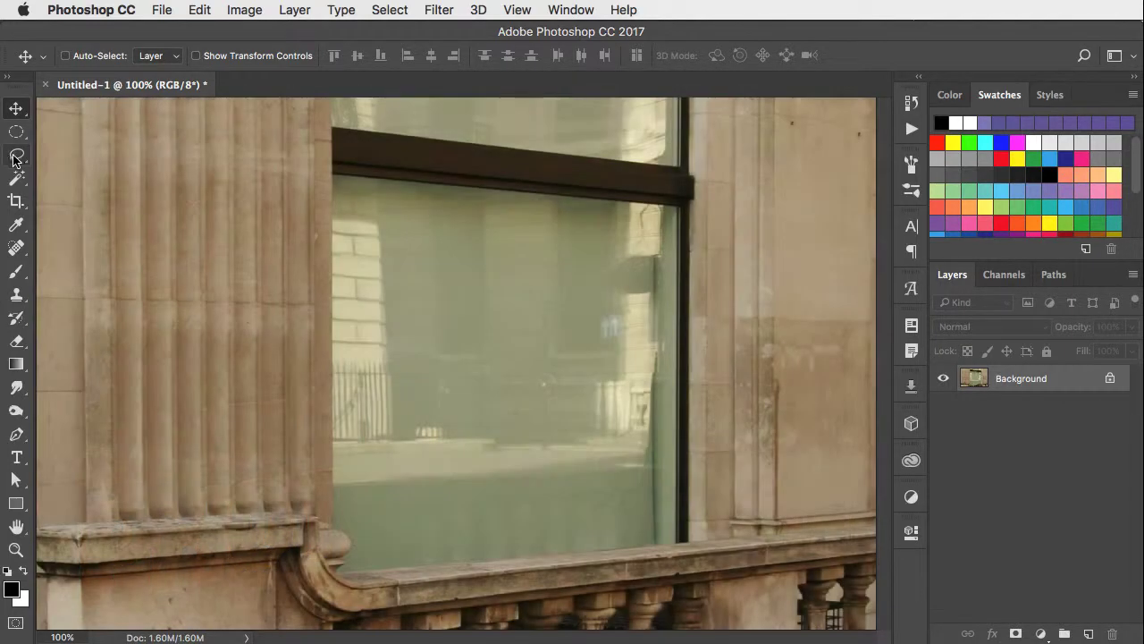
Step: Trace a closed Lasso selection around the window glass and its frame
click(16, 156)
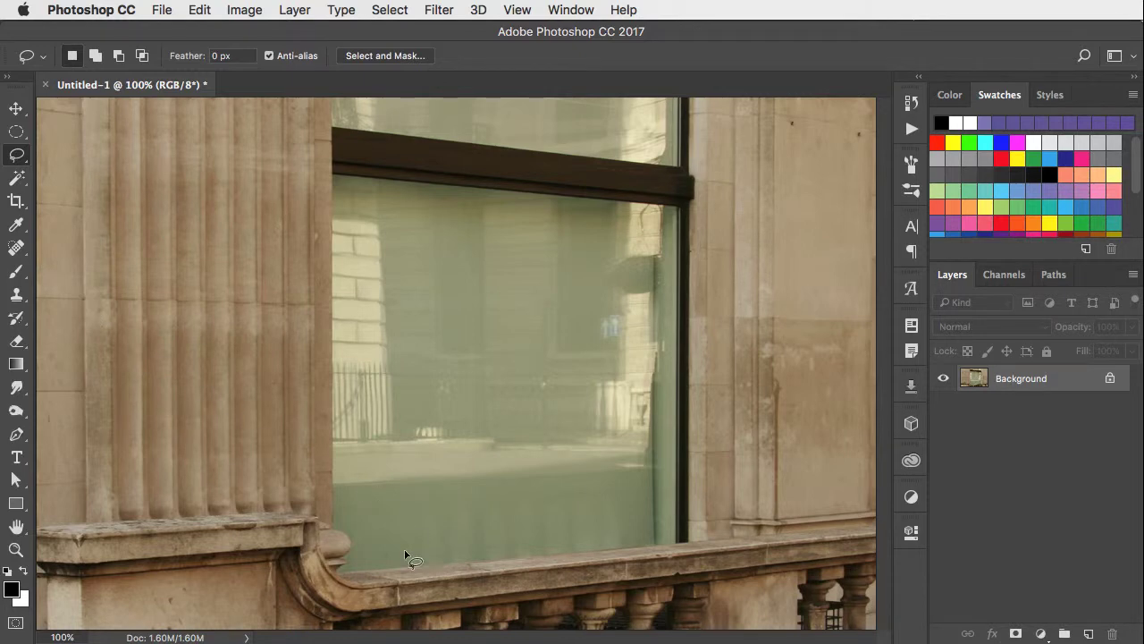
mouse_move(461, 588)
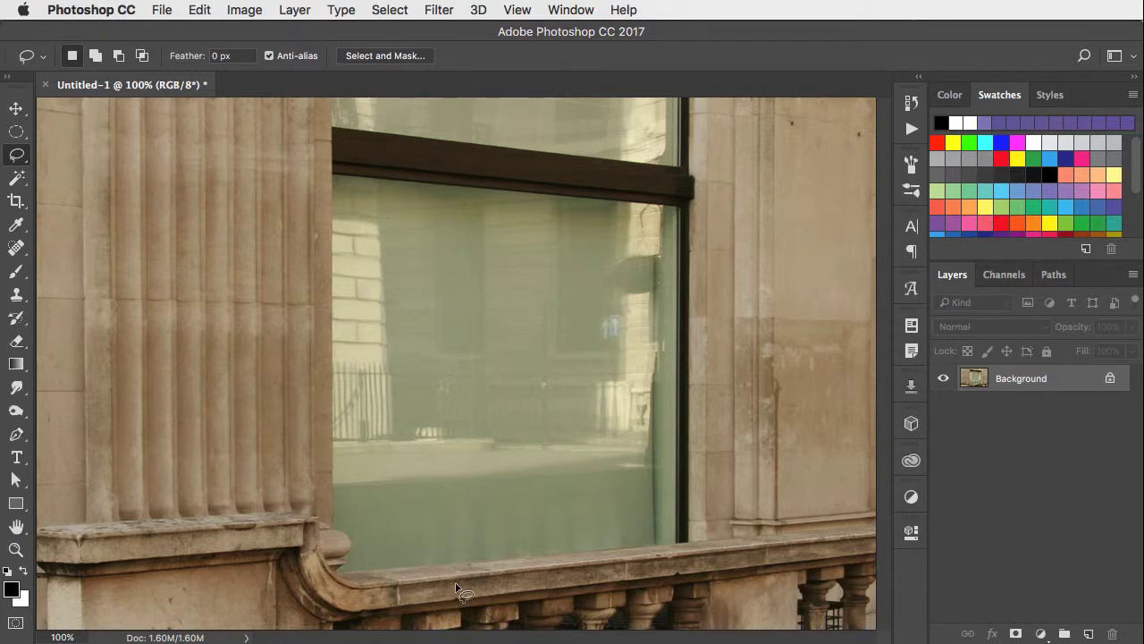
mouse_move(325, 236)
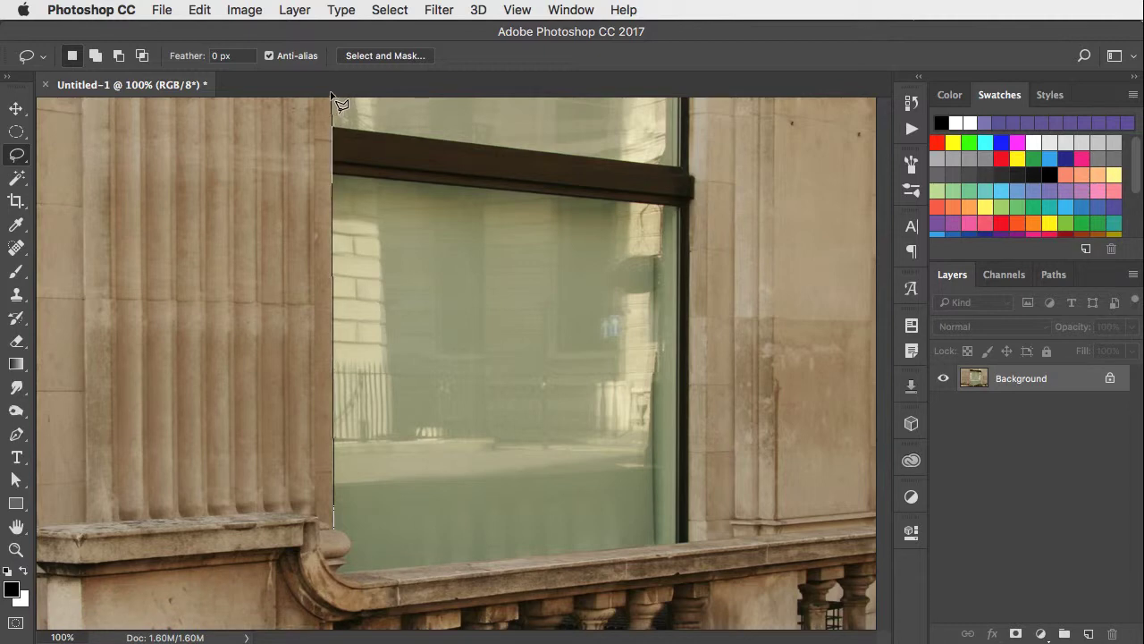
mouse_move(679, 98)
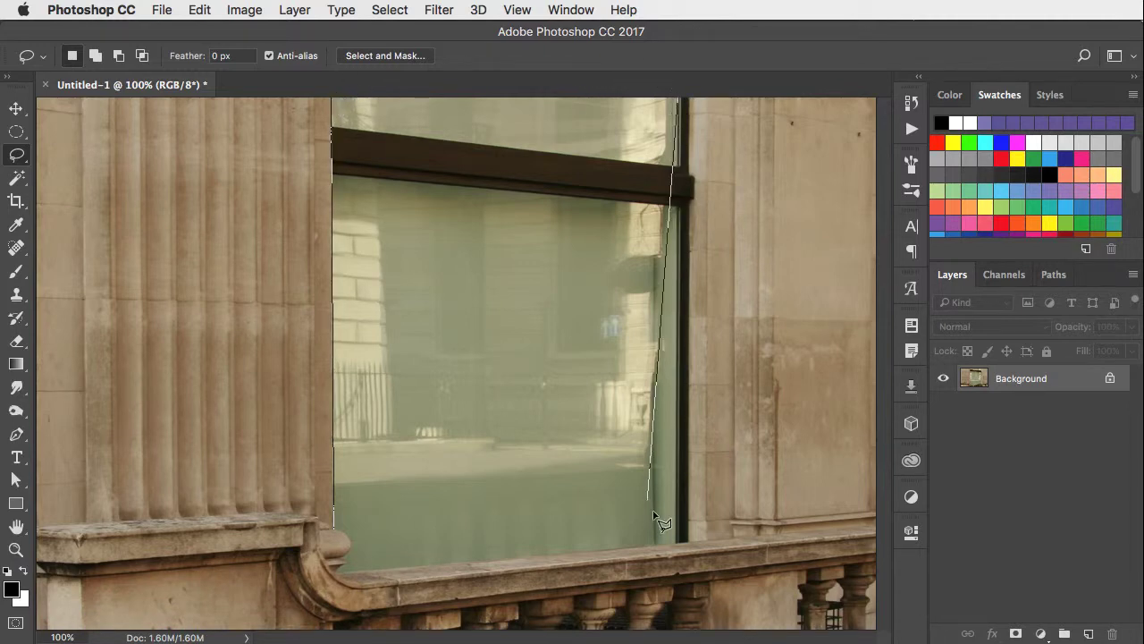
click(683, 551)
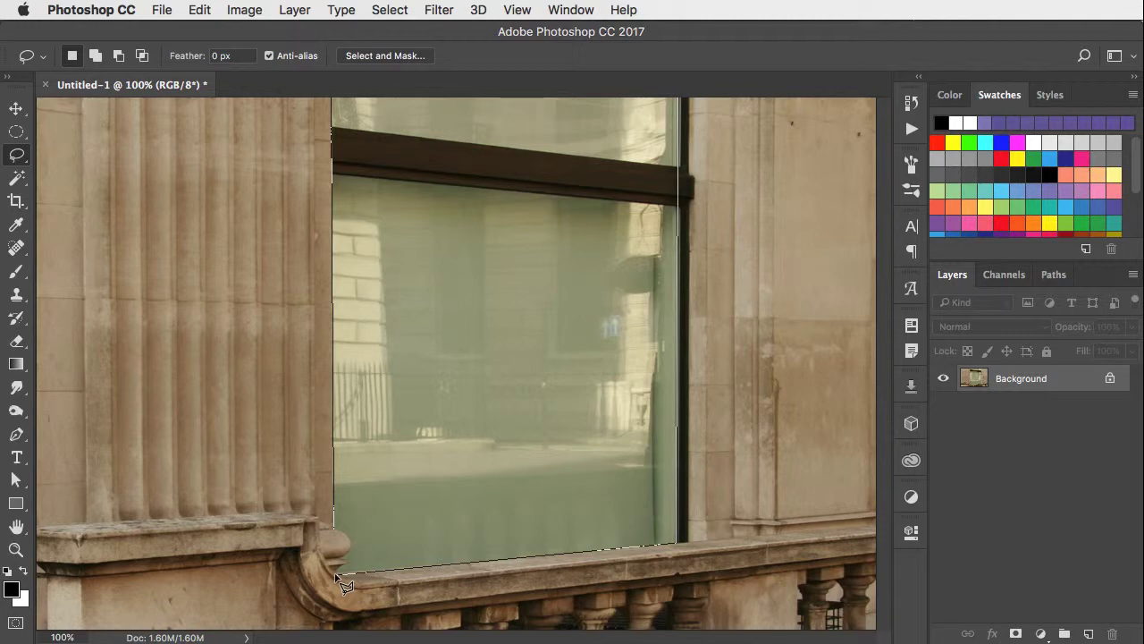
mouse_move(349, 570)
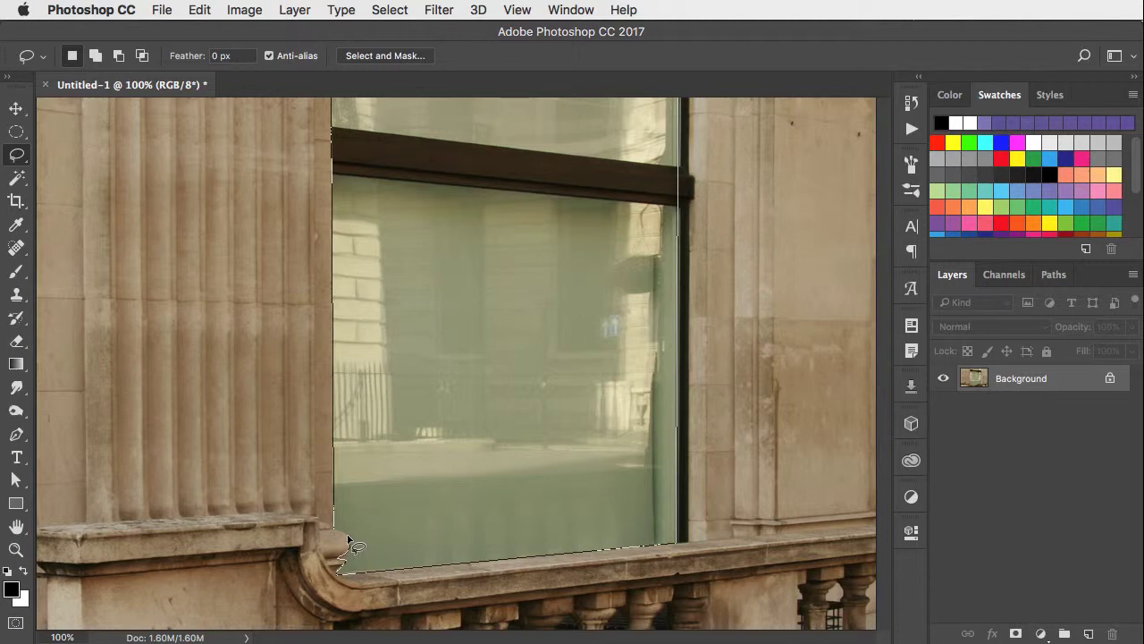
mouse_move(343, 533)
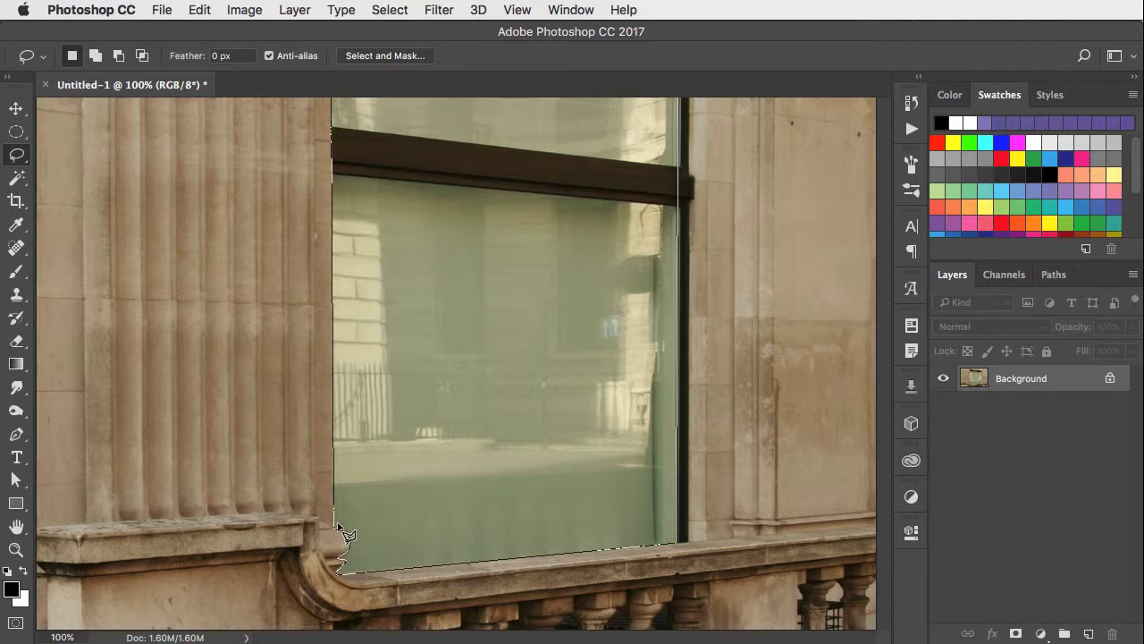
click(340, 528)
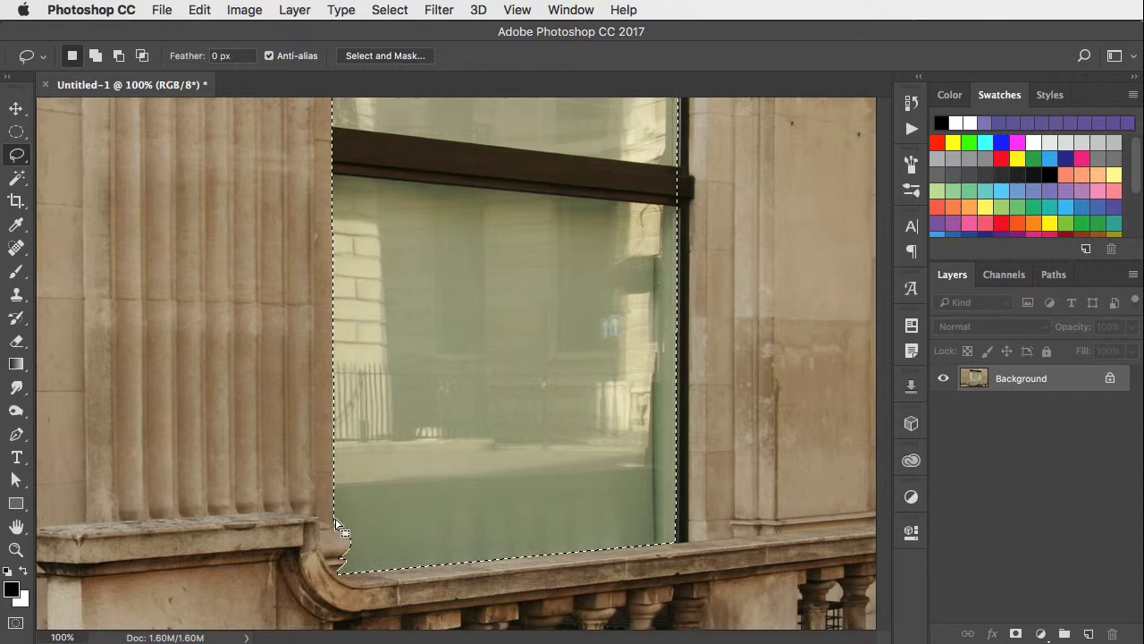
mouse_move(497, 379)
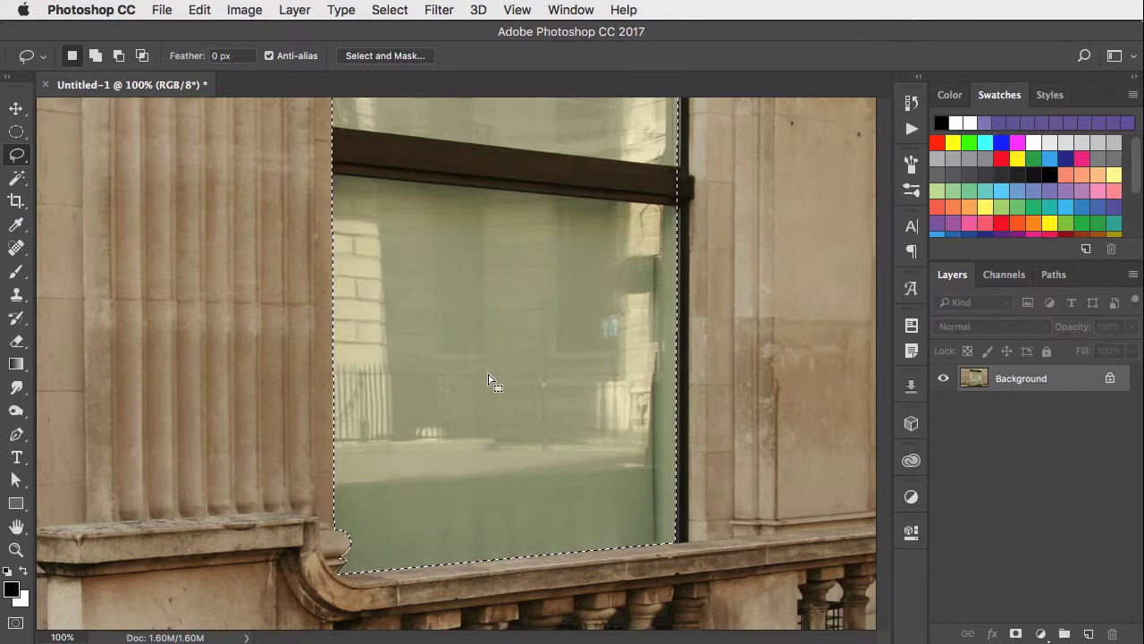
mouse_move(490, 195)
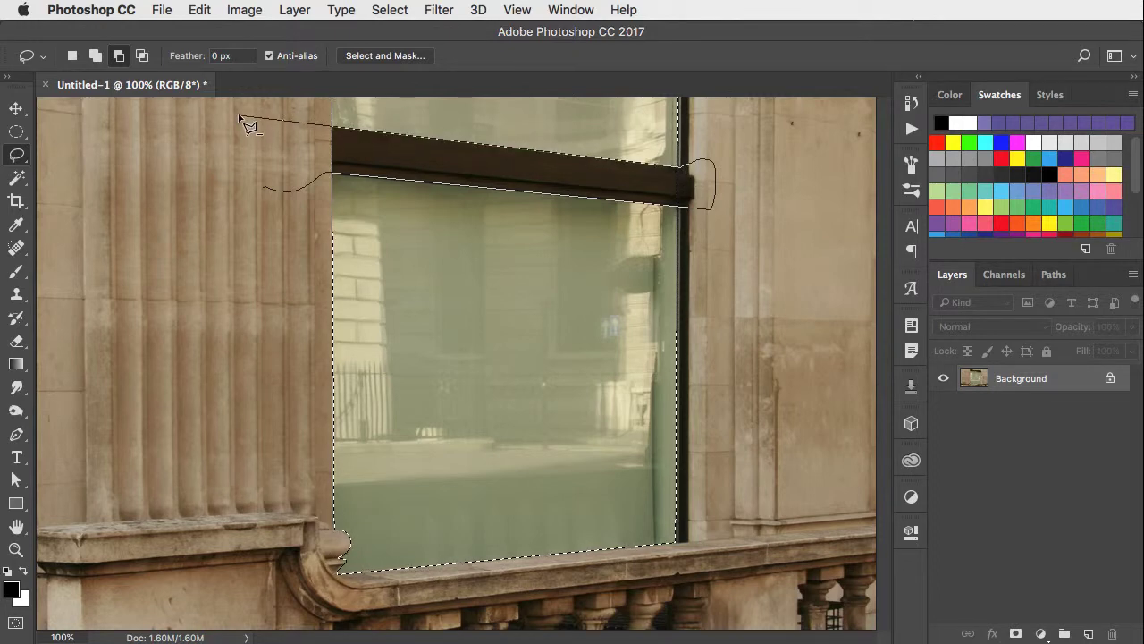
Step: Brighten and warm the window with Curves: raised RGB midtones plus Red and Green channel tweaks
click(243, 11)
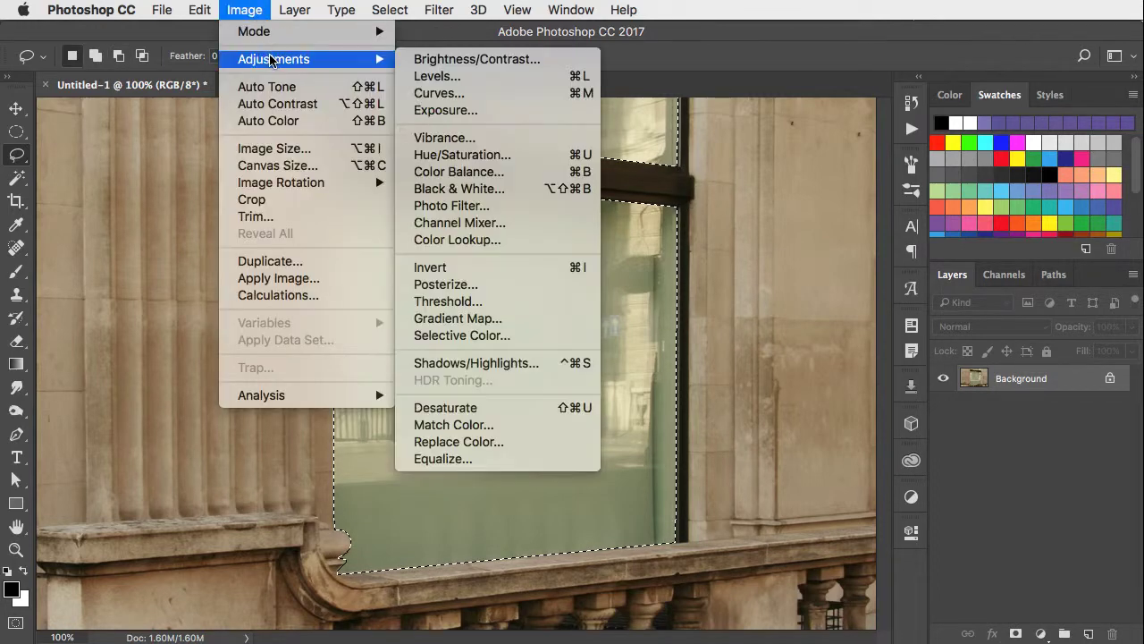
click(440, 93)
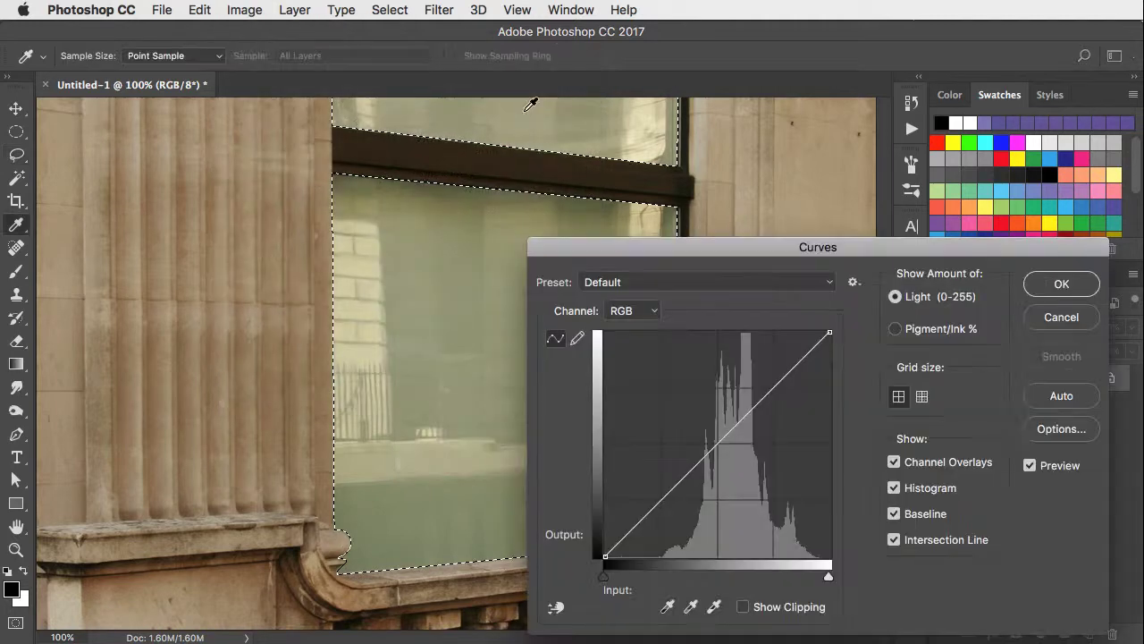
click(719, 444)
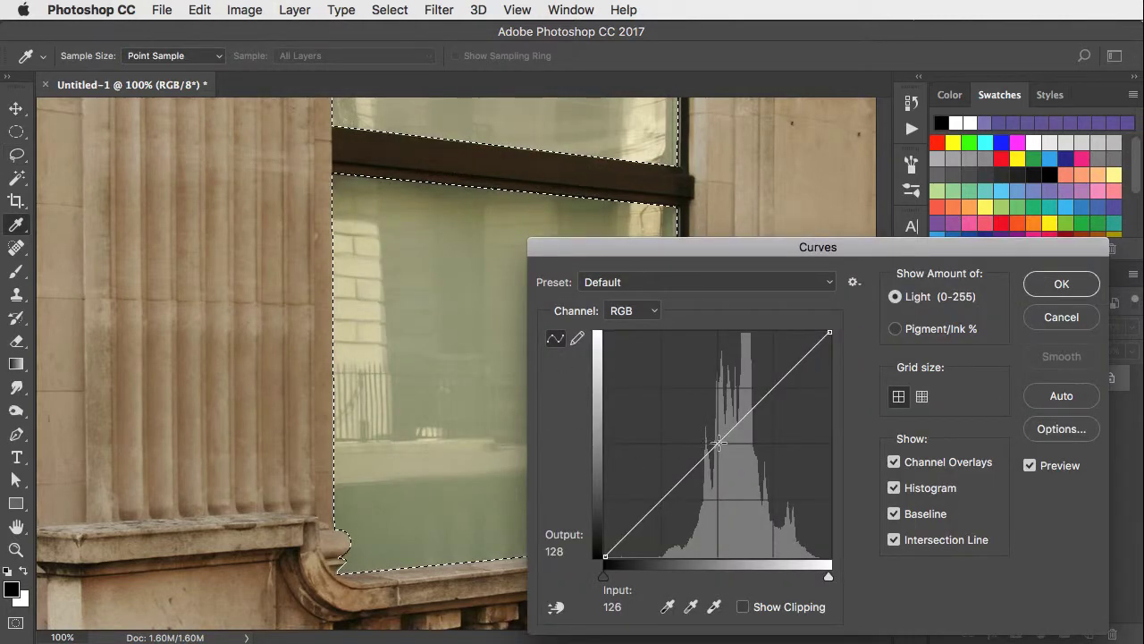
drag(719, 443, 707, 426)
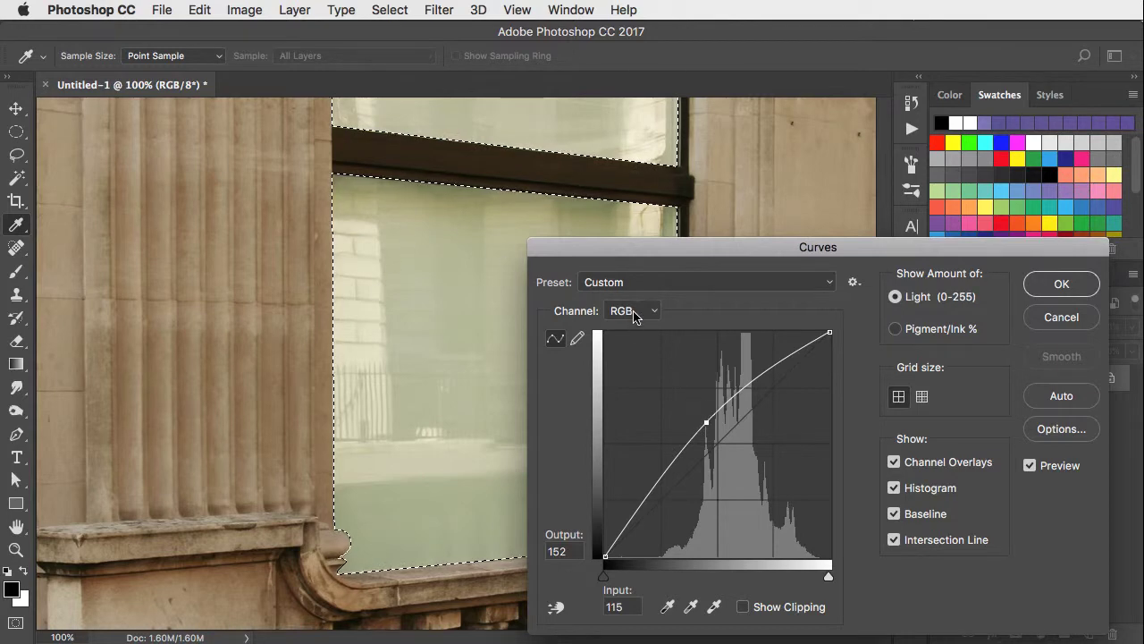
click(633, 311)
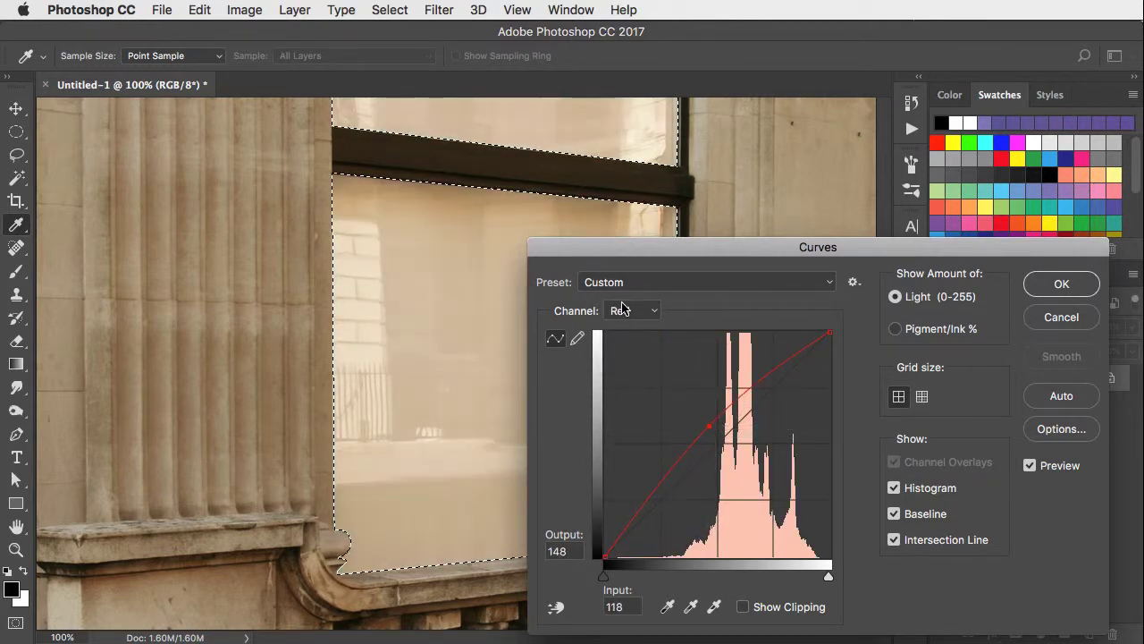
click(633, 311)
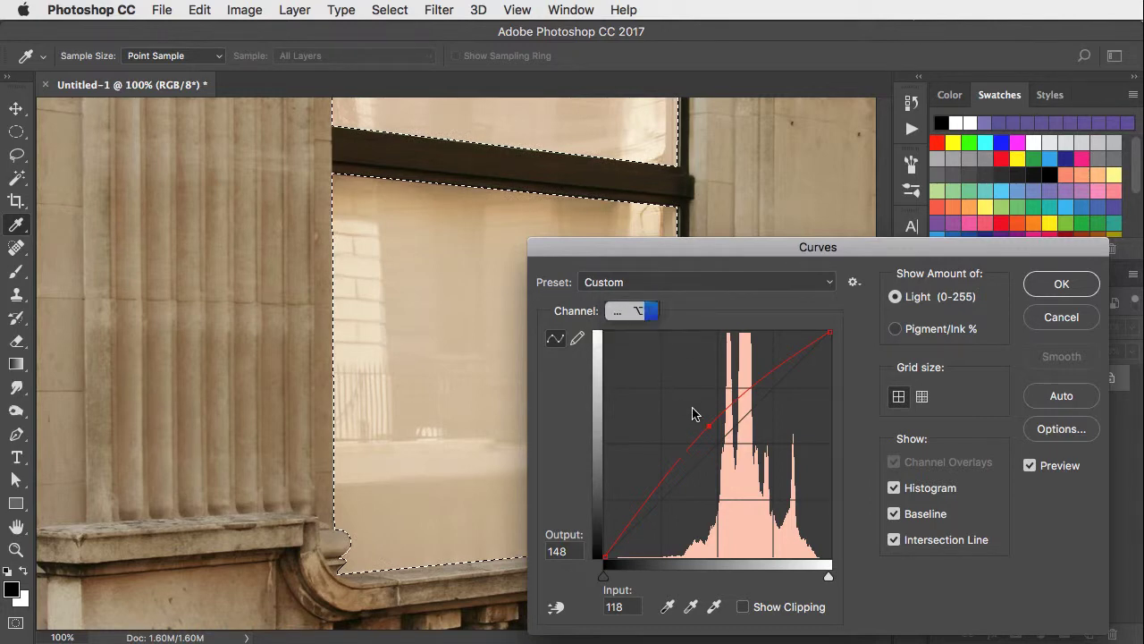
click(632, 311)
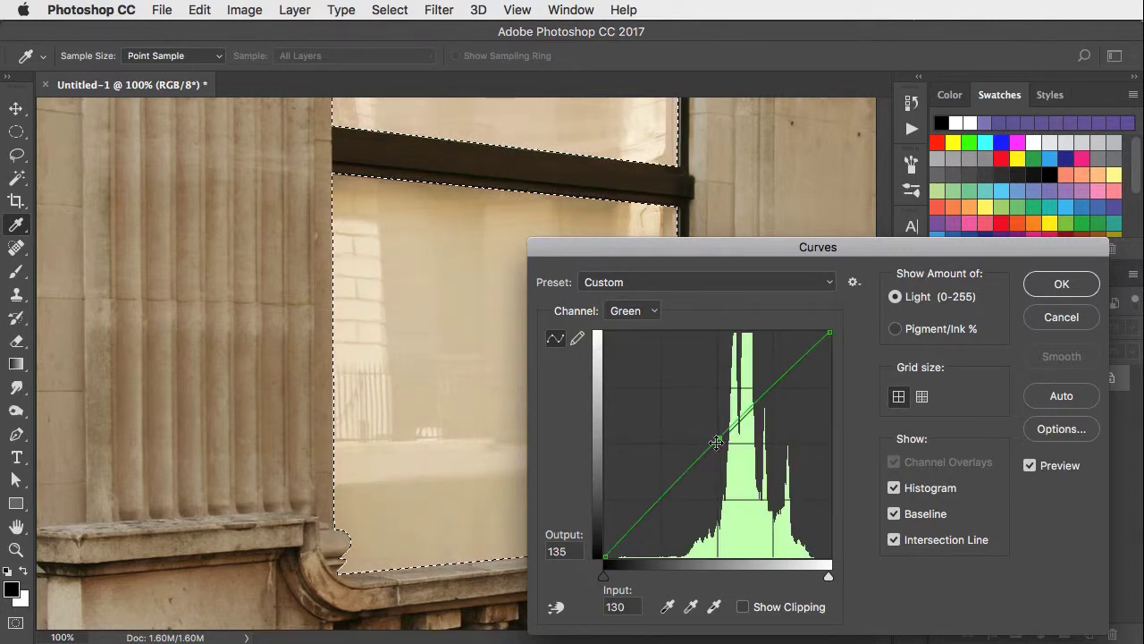
click(1062, 282)
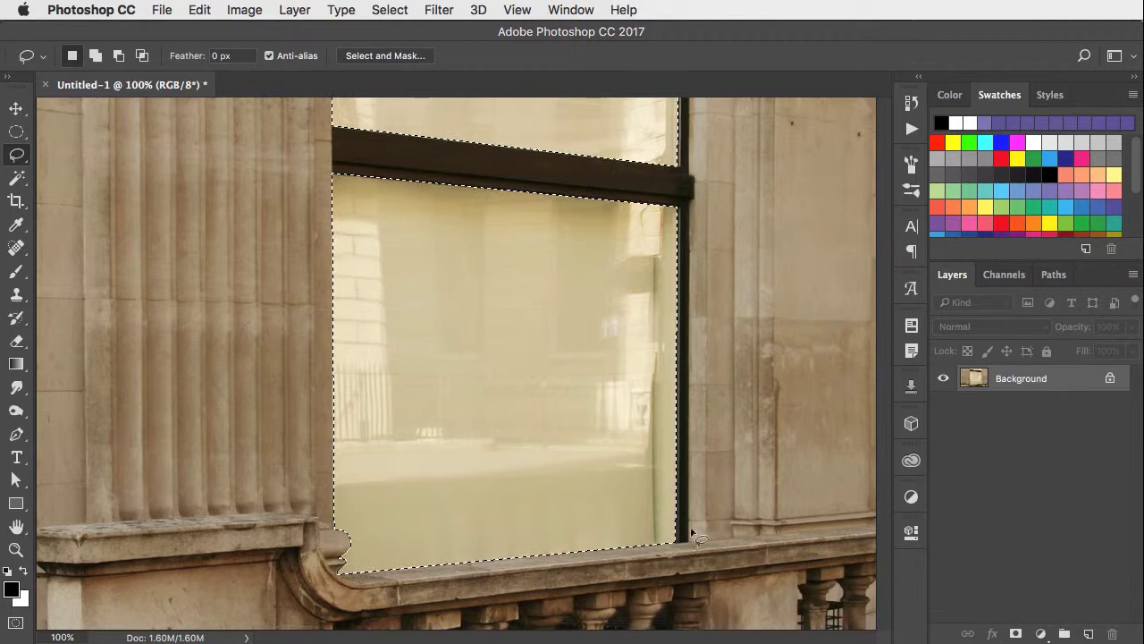
Step: Invert the selection onto the surrounding stonework
click(390, 11)
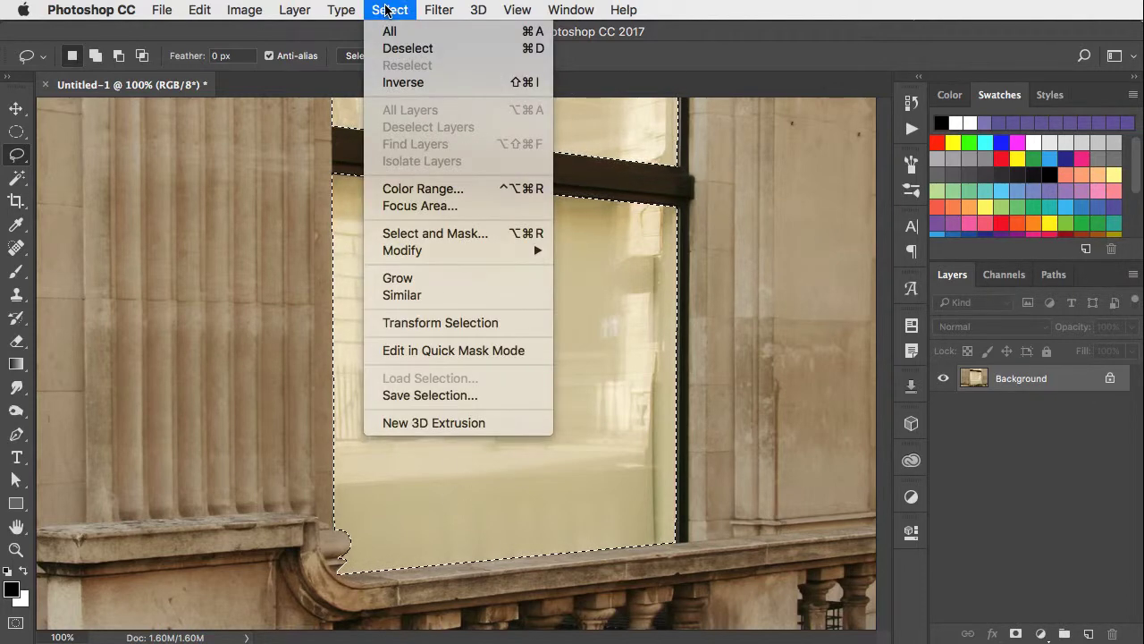
mouse_move(404, 82)
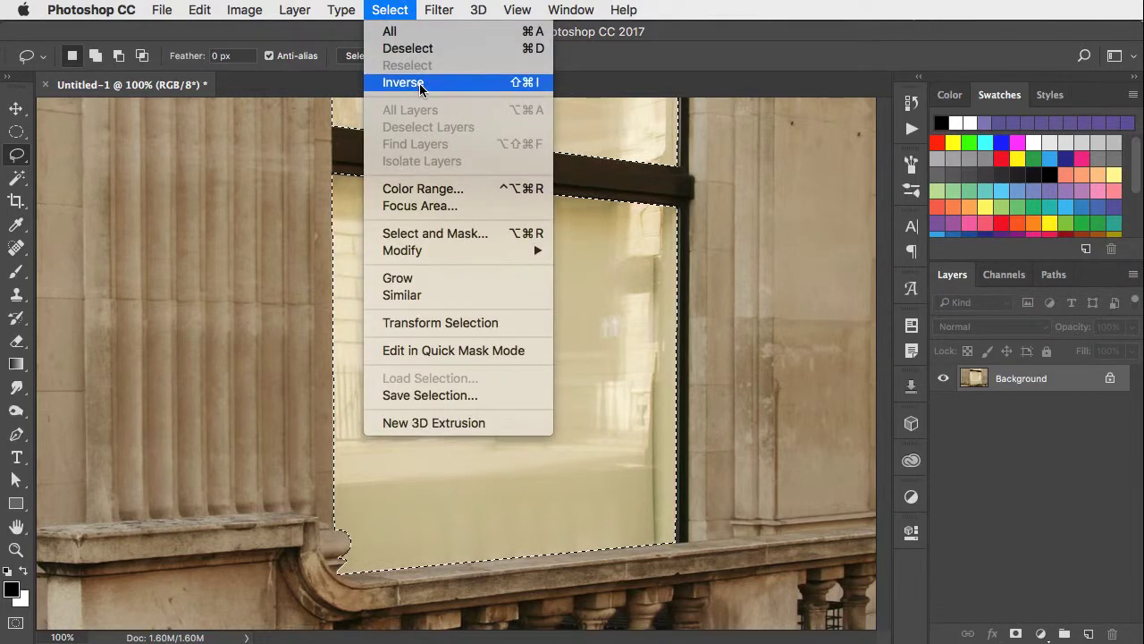
click(404, 82)
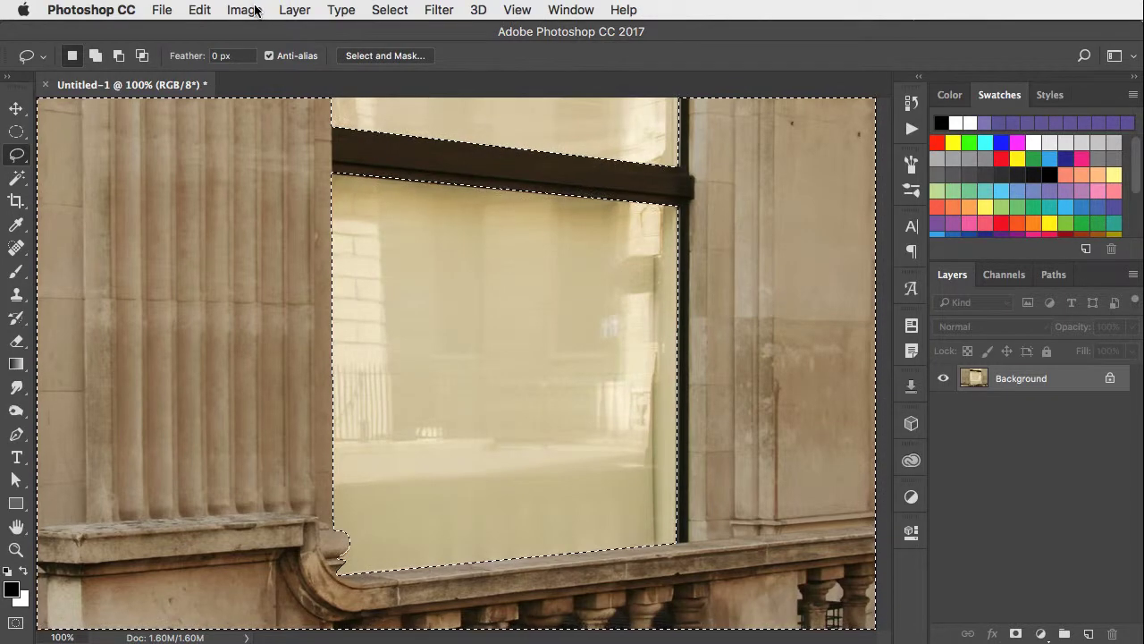
Step: Darken the stonework with Curves: RGB midtones pulled down and the Blue channel raised for a cool tint
click(243, 11)
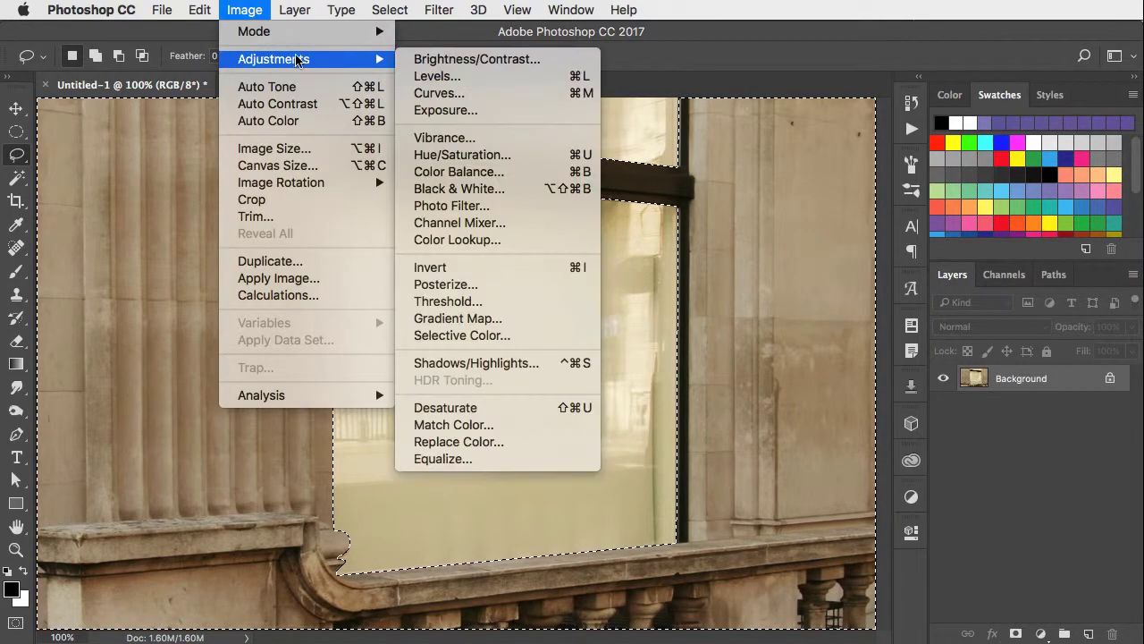
click(440, 93)
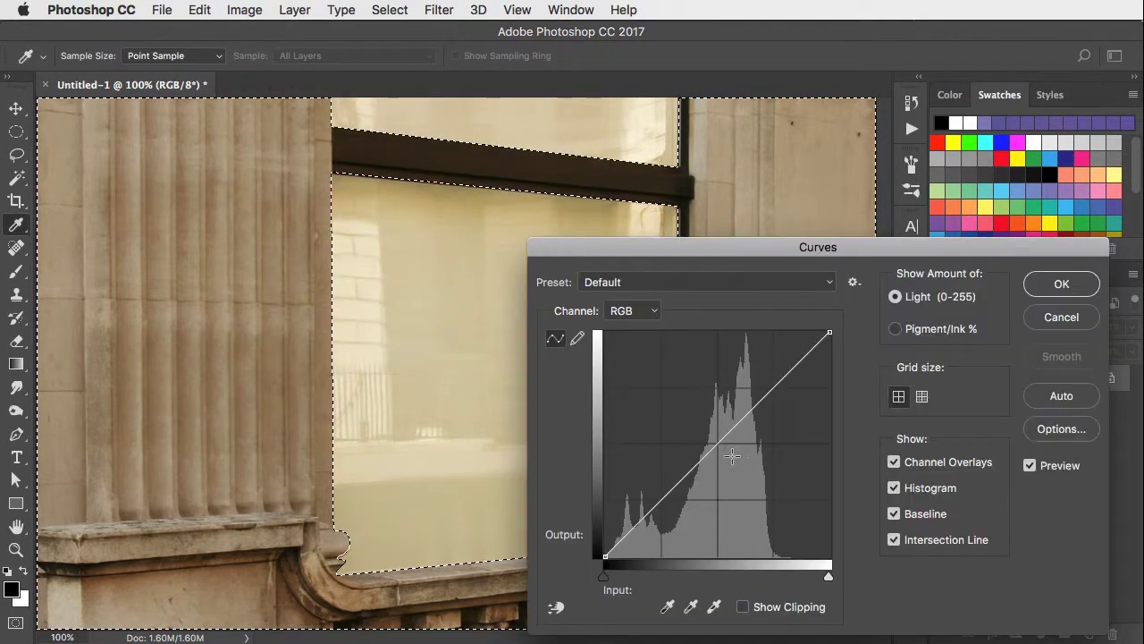
drag(733, 456, 736, 468)
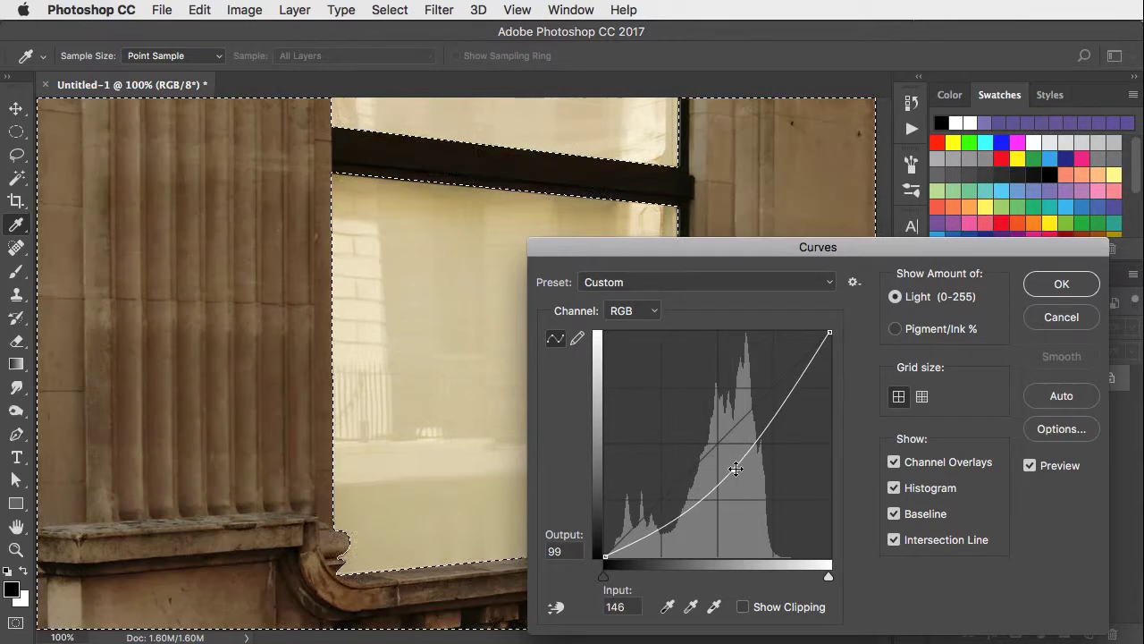
drag(737, 469, 749, 483)
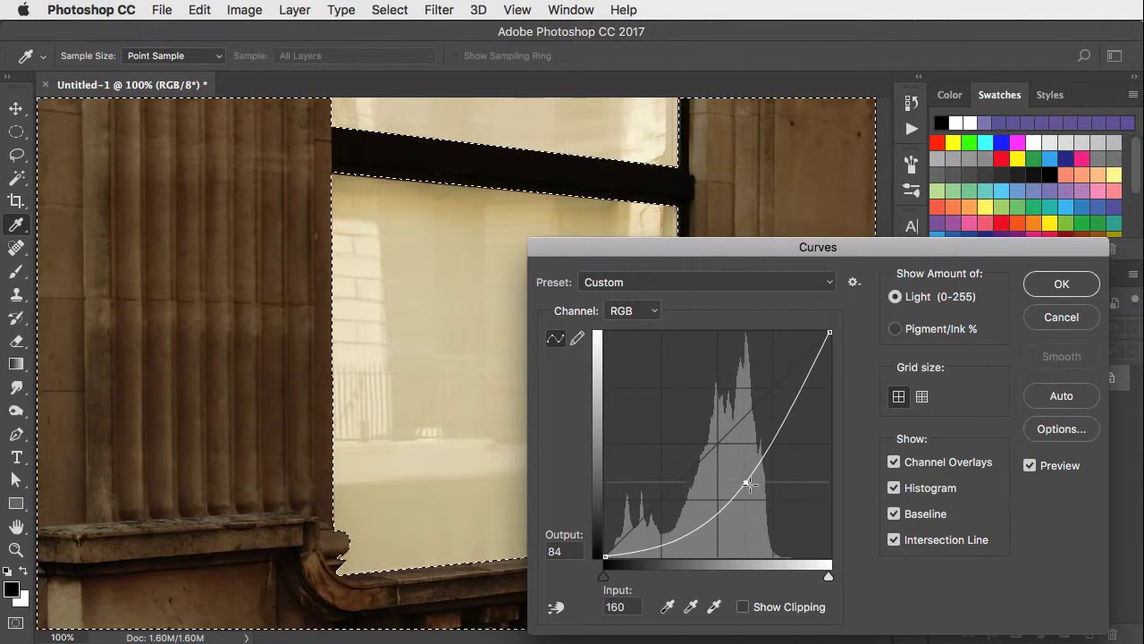
click(633, 311)
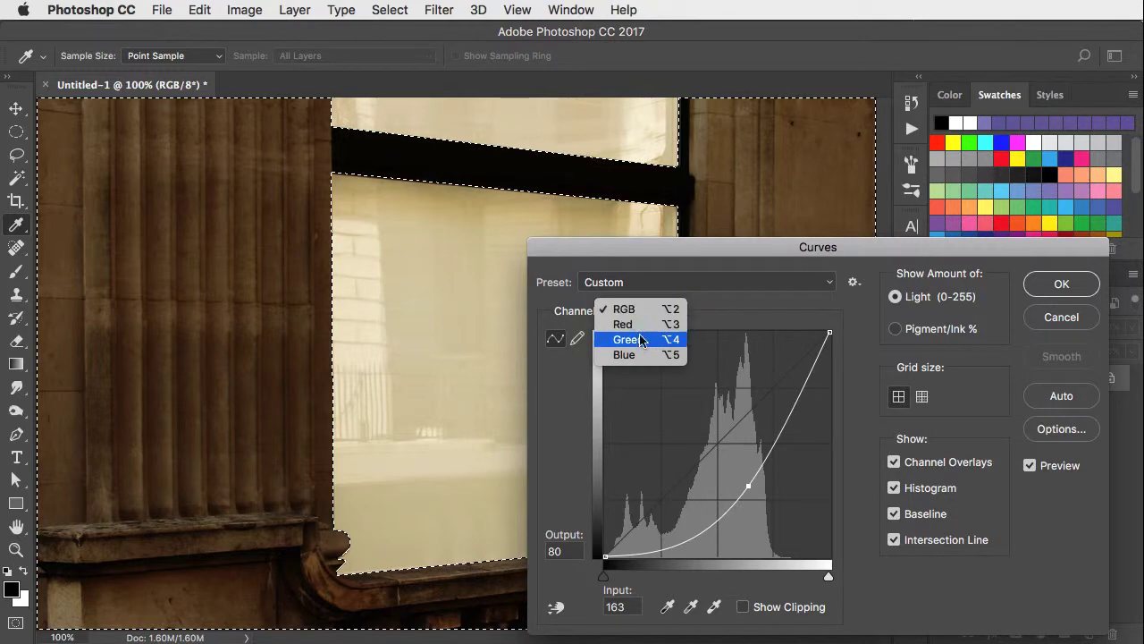
click(622, 354)
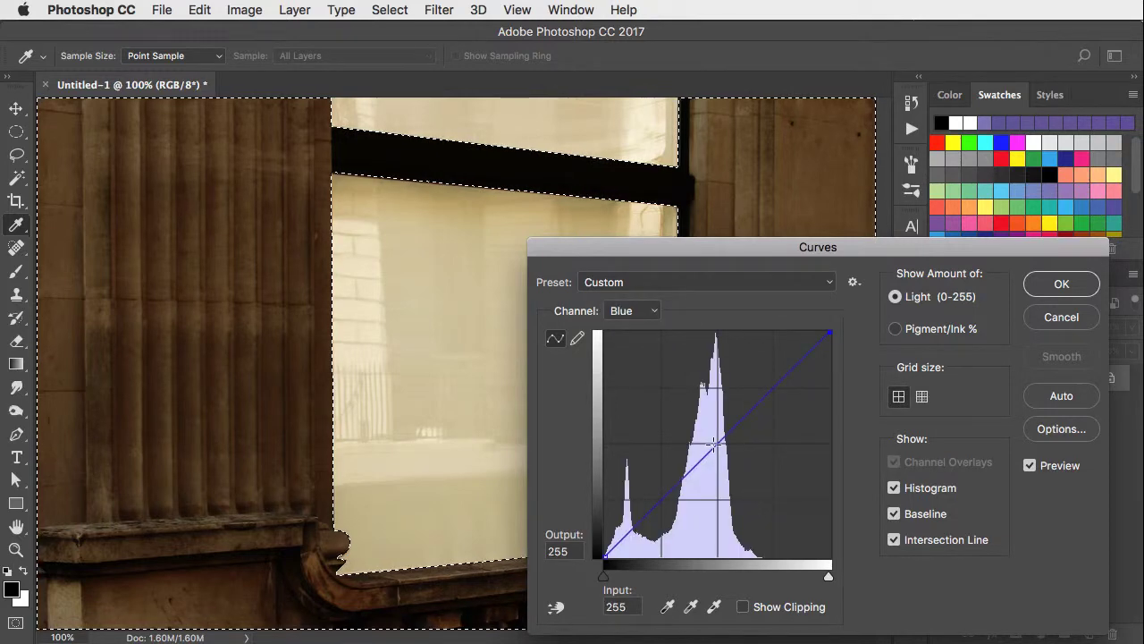
drag(715, 447, 715, 429)
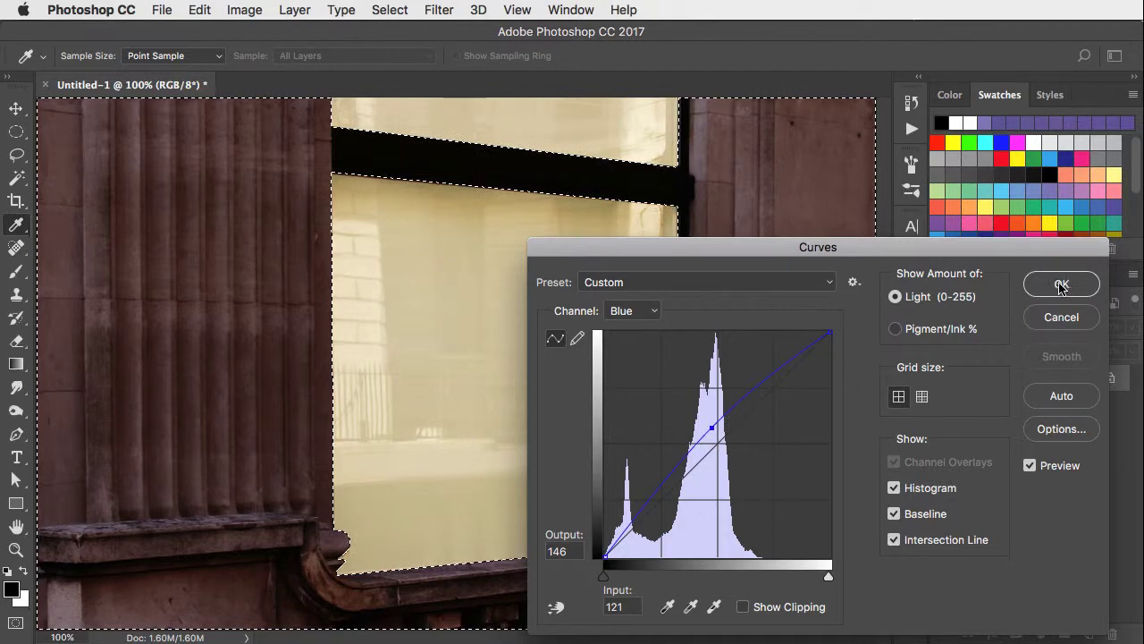
click(1062, 284)
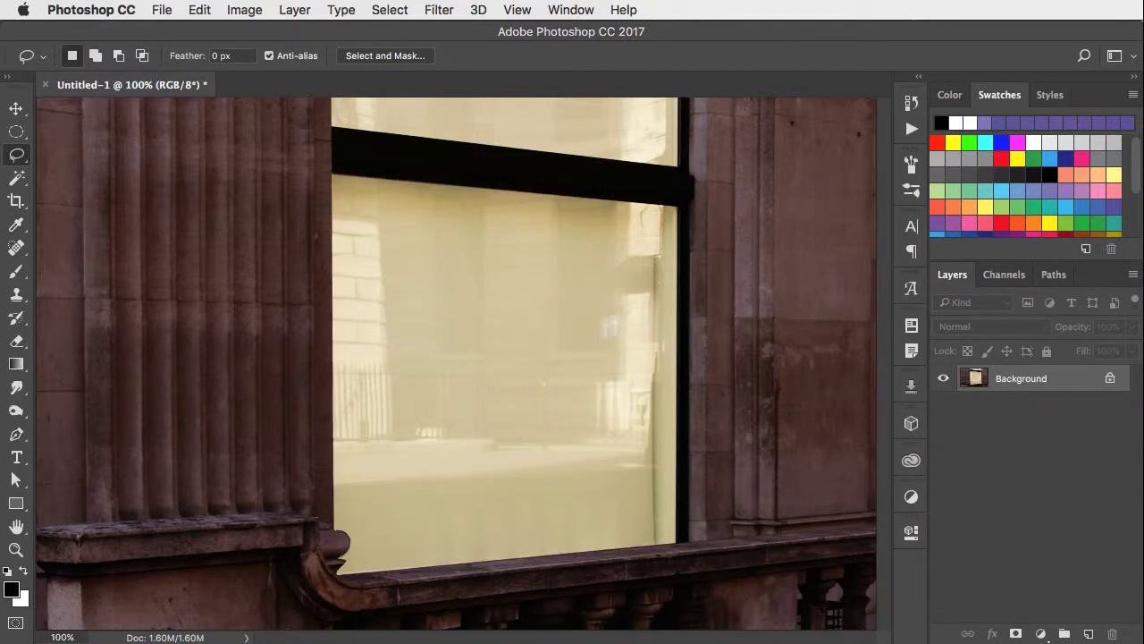